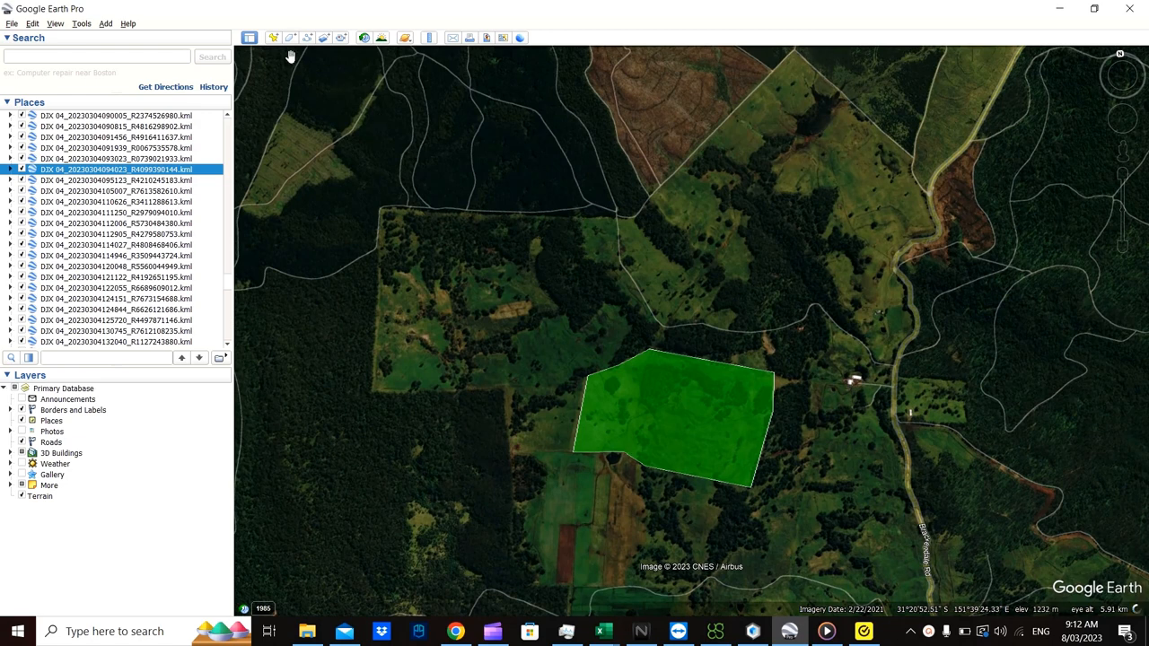
{"action": "mouse_move", "coordinate": [709, 438]}
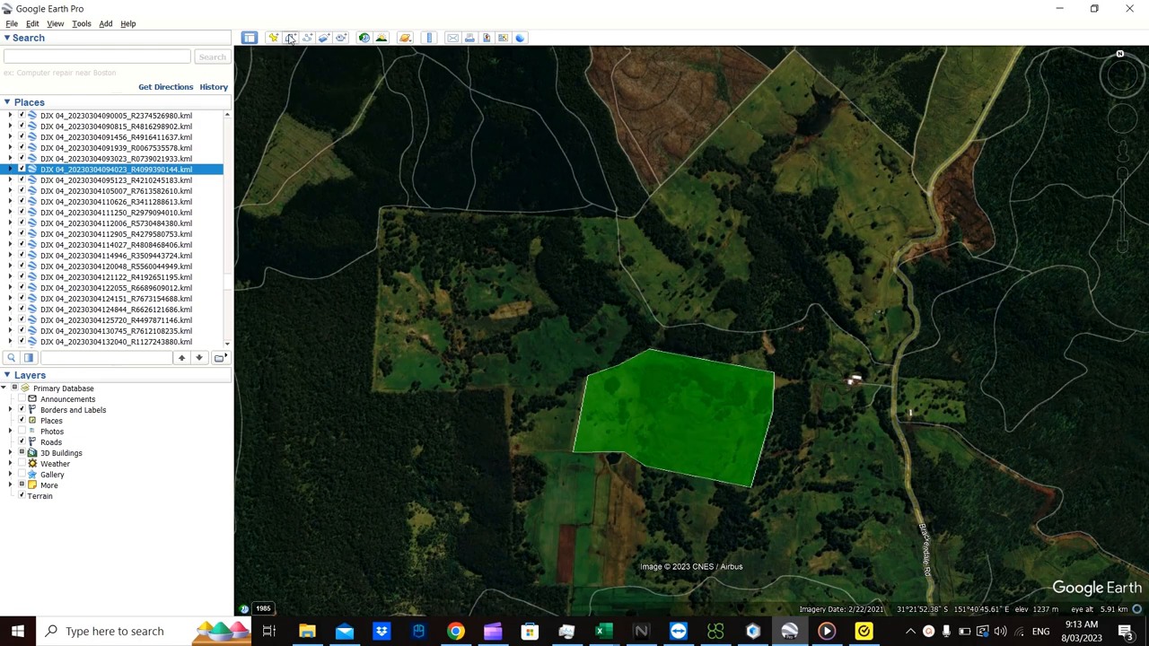
{"action": "mouse_move", "coordinate": [289, 38]}
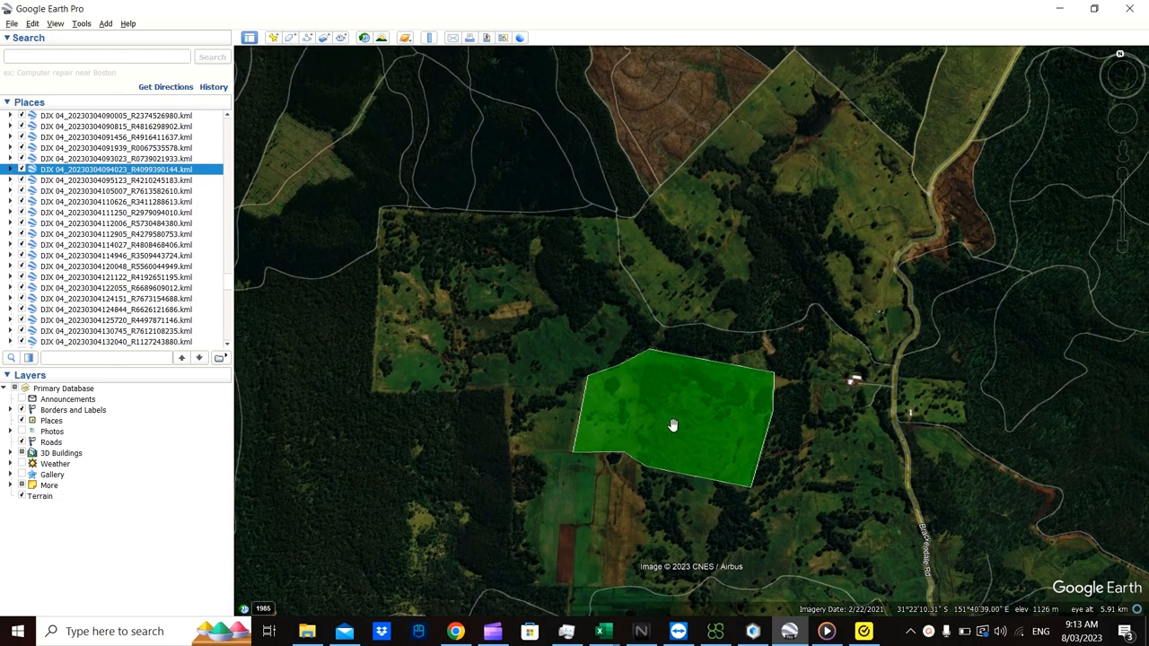
- Save the paddock polygon as KML named 'Test Paddock' on USB Drive (E:)
{"action": "right_click", "coordinate": [674, 423]}
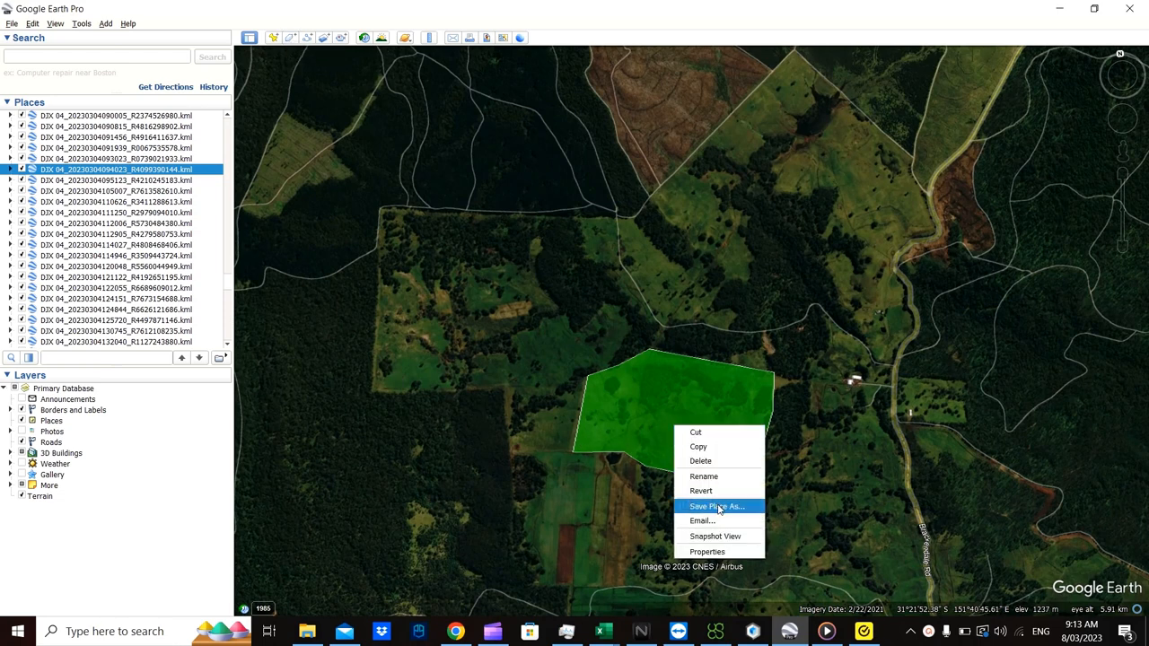
{"action": "left_click", "coordinate": [715, 507]}
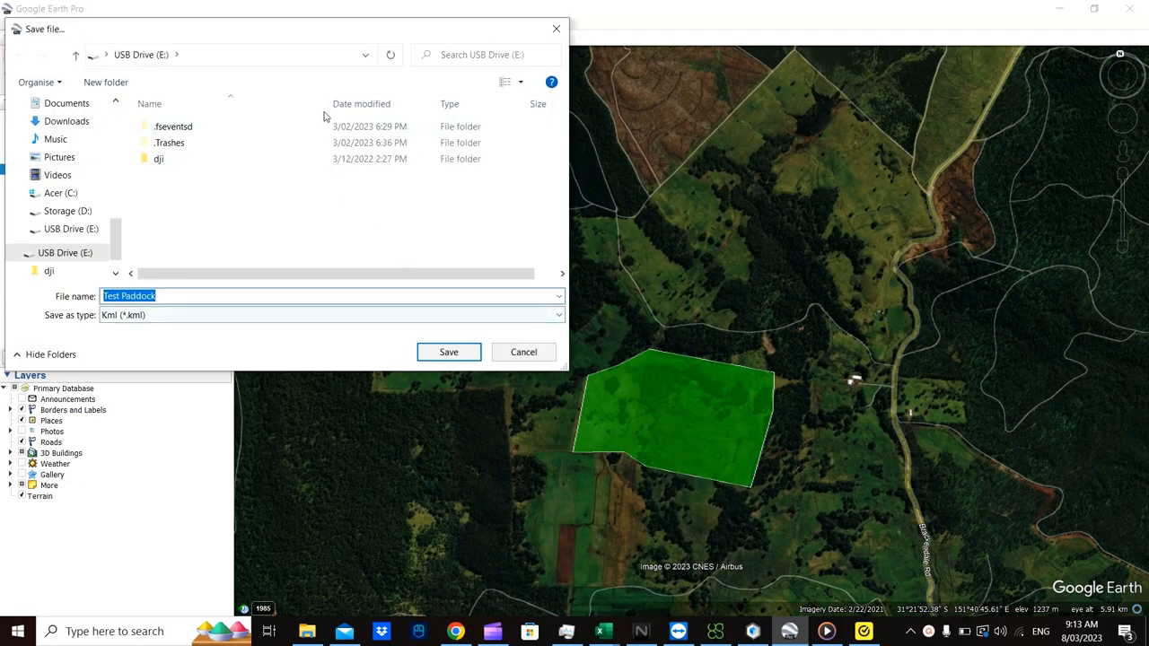
{"action": "mouse_move", "coordinate": [341, 361]}
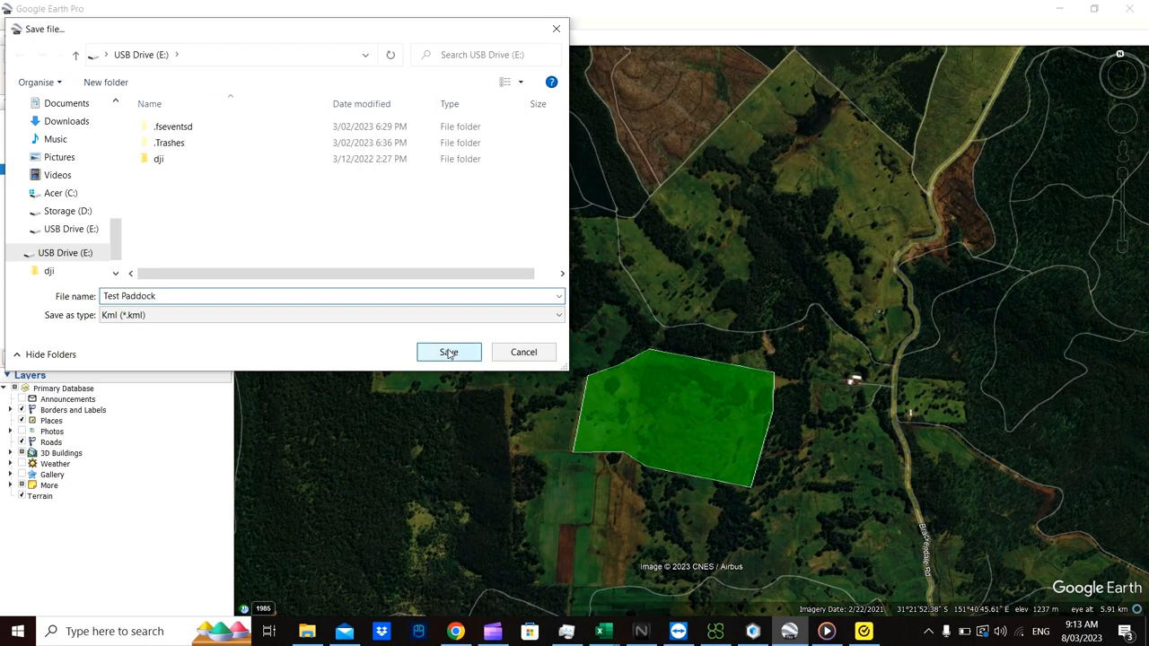
{"action": "left_click", "coordinate": [448, 352]}
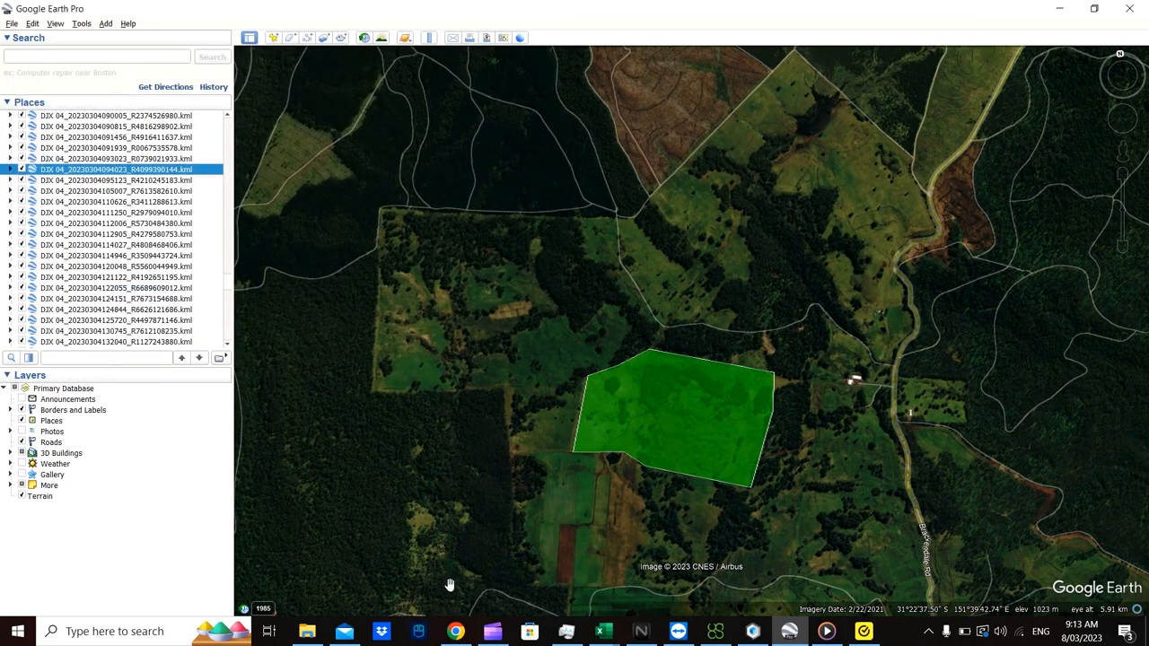
{"action": "mouse_move", "coordinate": [628, 609]}
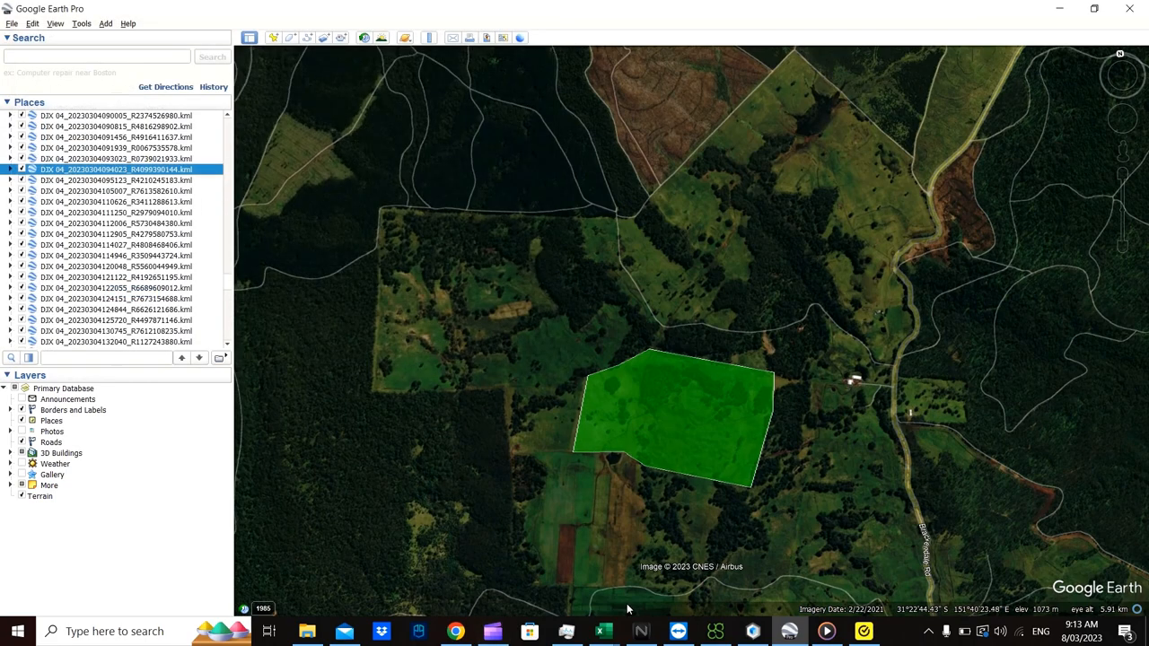
- Upload Test Paddock.kml from the USB drive to the Aspose converter
{"action": "left_click", "coordinate": [456, 632]}
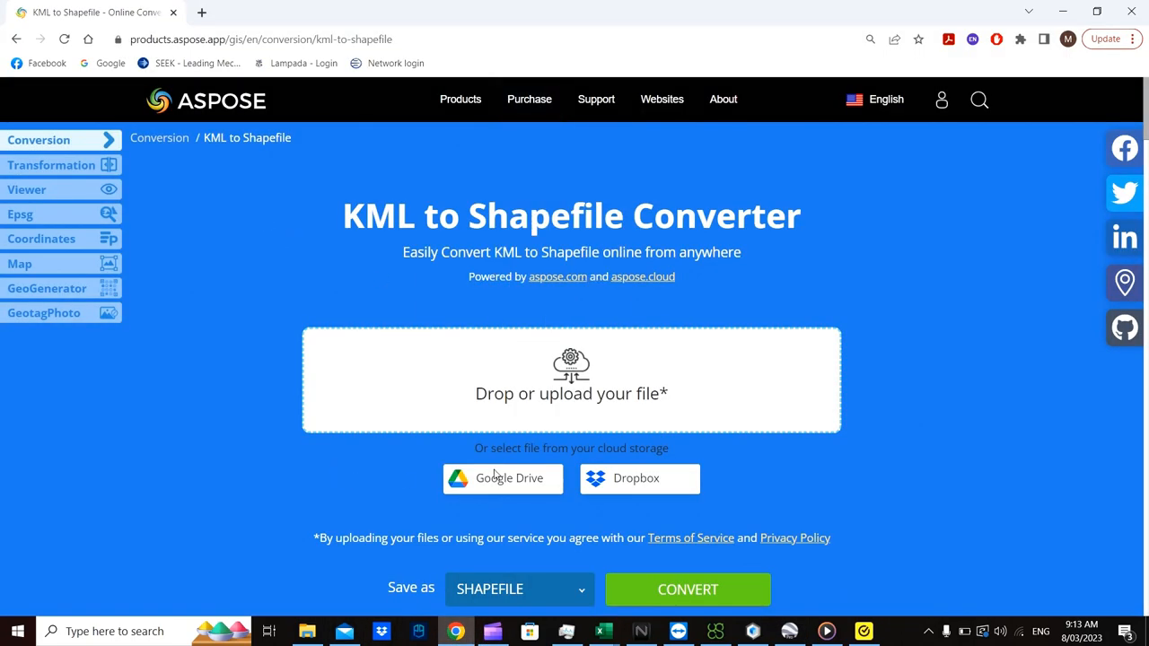
{"action": "left_click", "coordinate": [571, 380]}
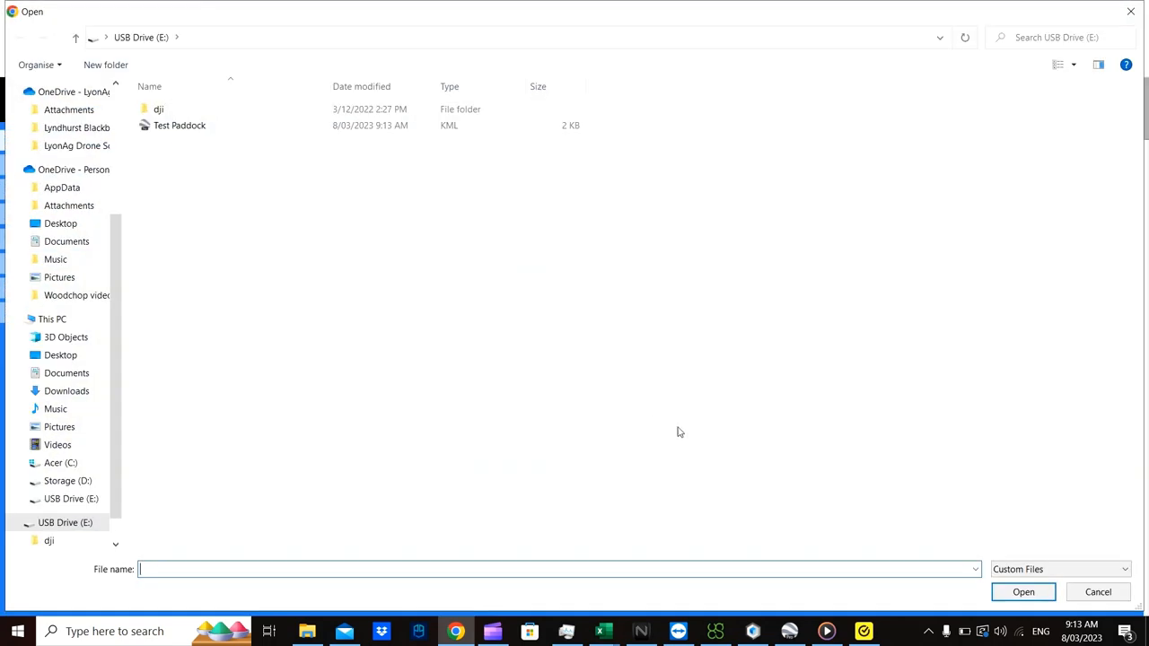
{"action": "left_click", "coordinate": [180, 125]}
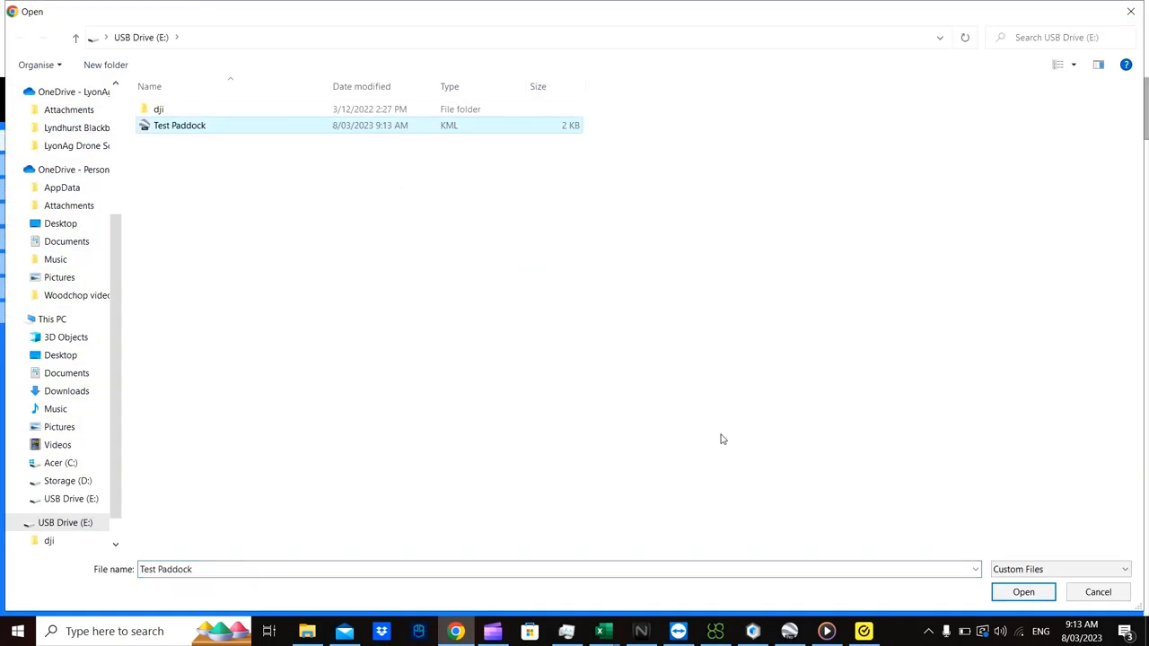
{"action": "left_click", "coordinate": [1024, 592]}
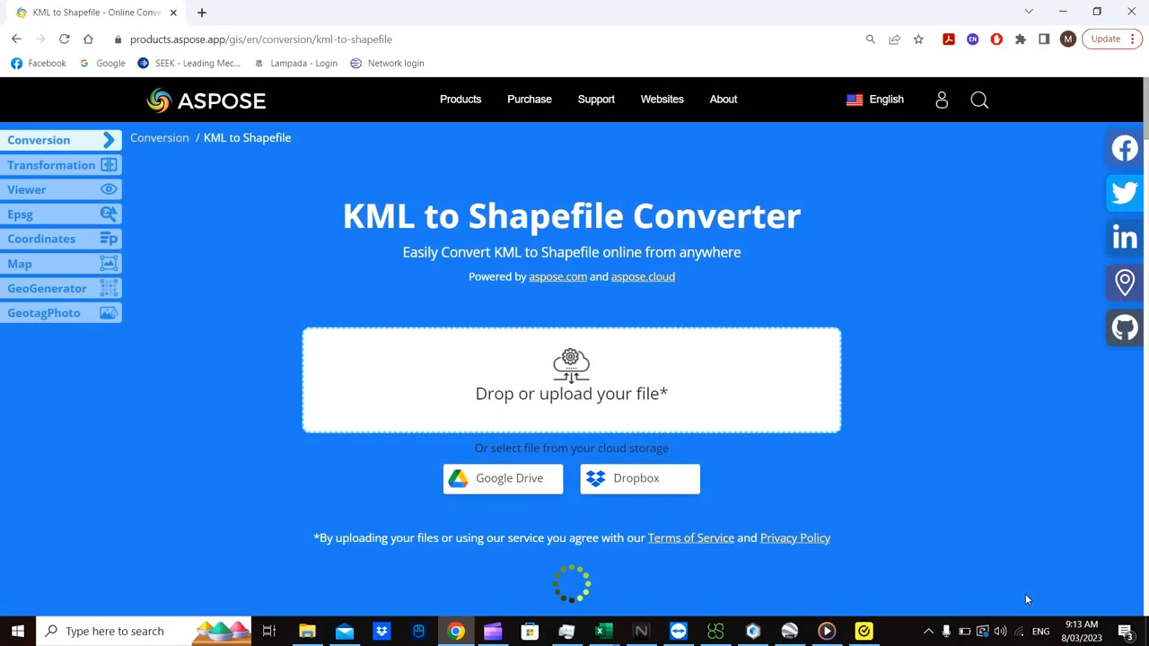
{"action": "mouse_move", "coordinate": [869, 439]}
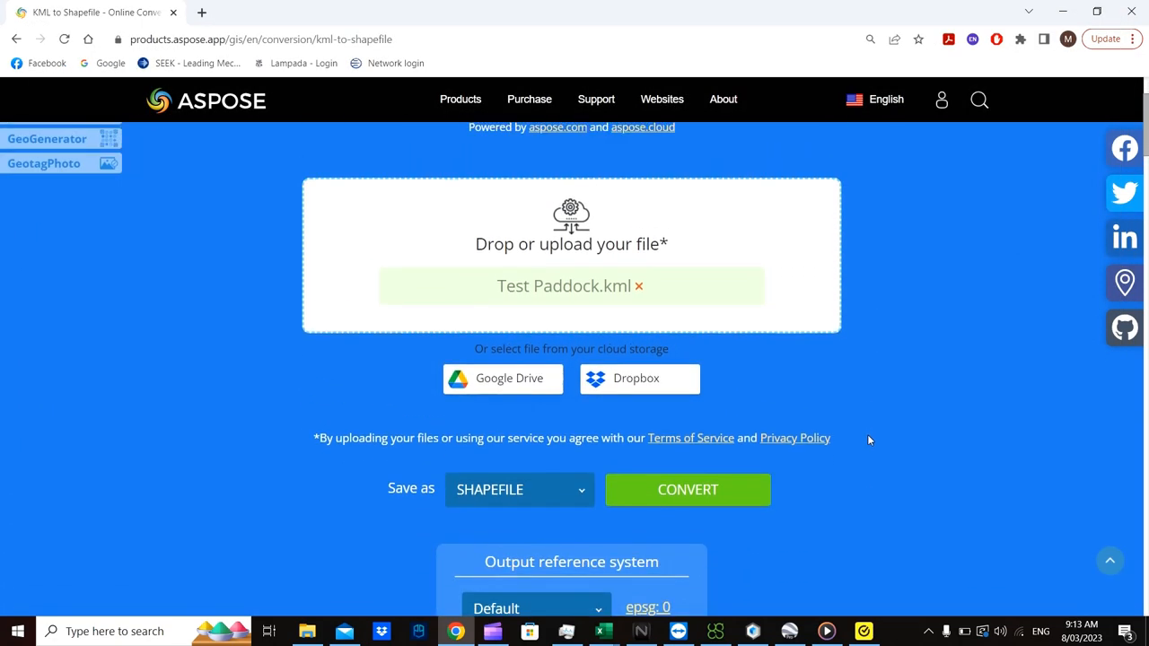
- Convert the KML to shapefile, then download and open the resulting zip
{"action": "left_click", "coordinate": [688, 489]}
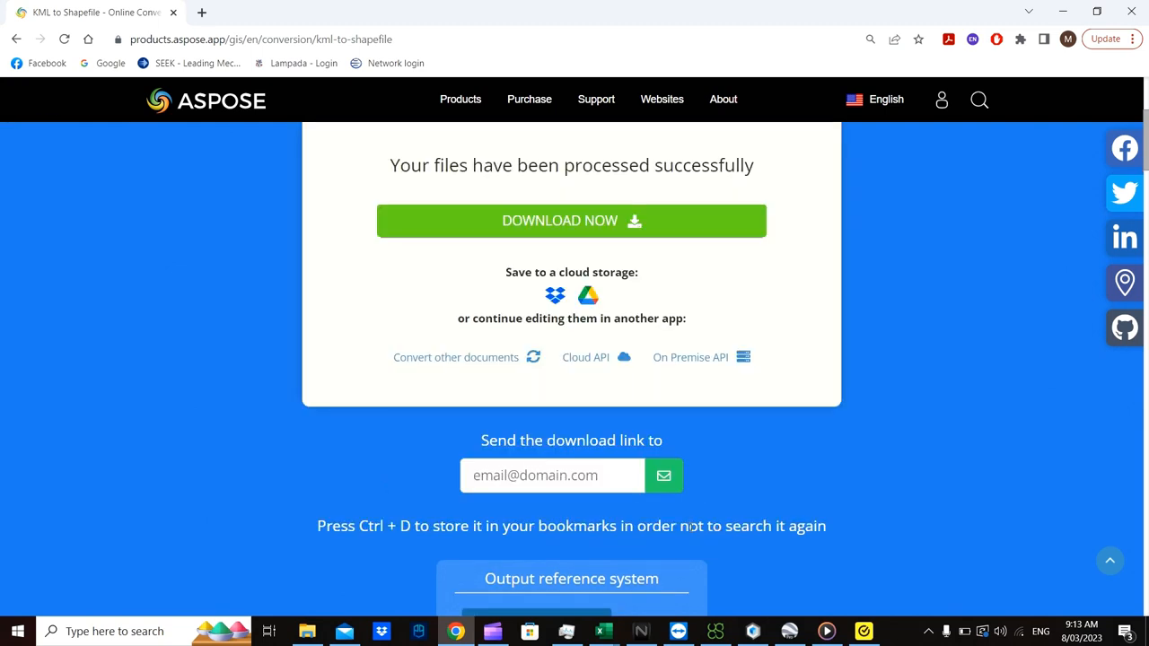
{"action": "left_click", "coordinate": [572, 221]}
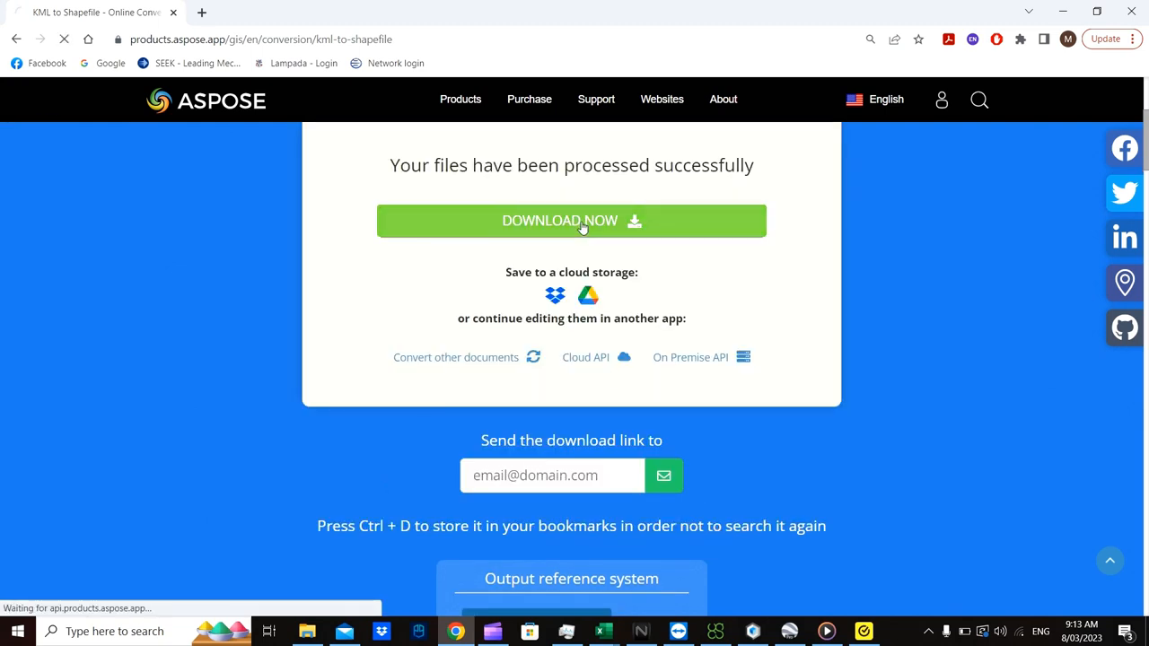
{"action": "left_click", "coordinate": [572, 221]}
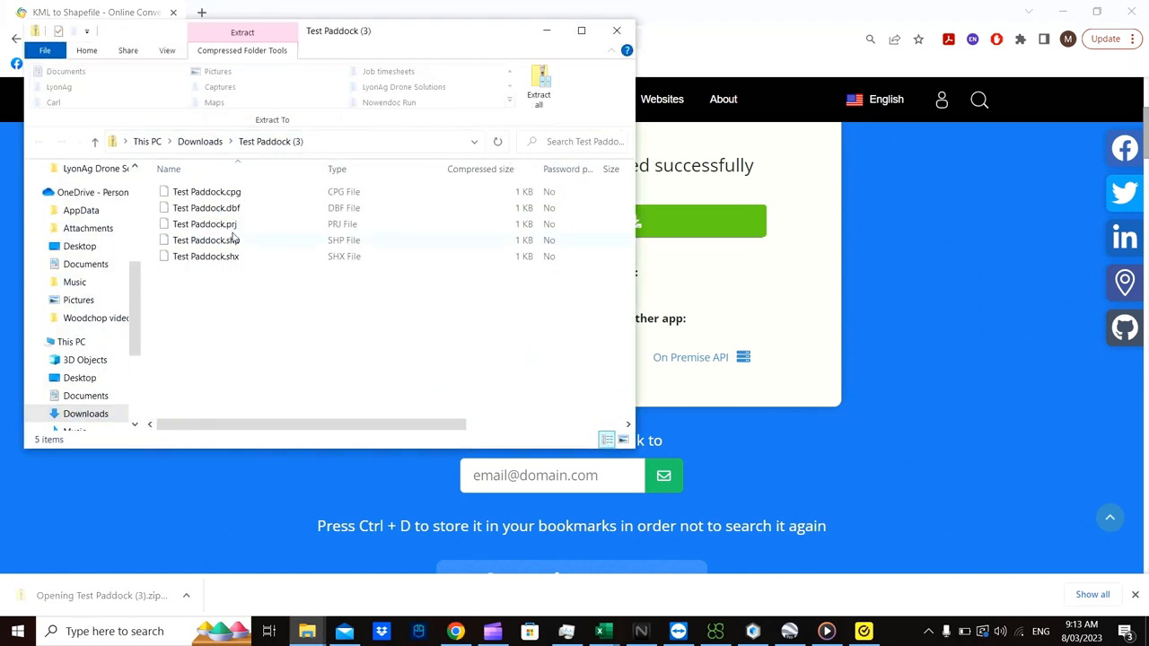
- Copy the five Test Paddock files (cpg, dbf, prj, shp, shx) from the zip
{"action": "left_click", "coordinate": [206, 192]}
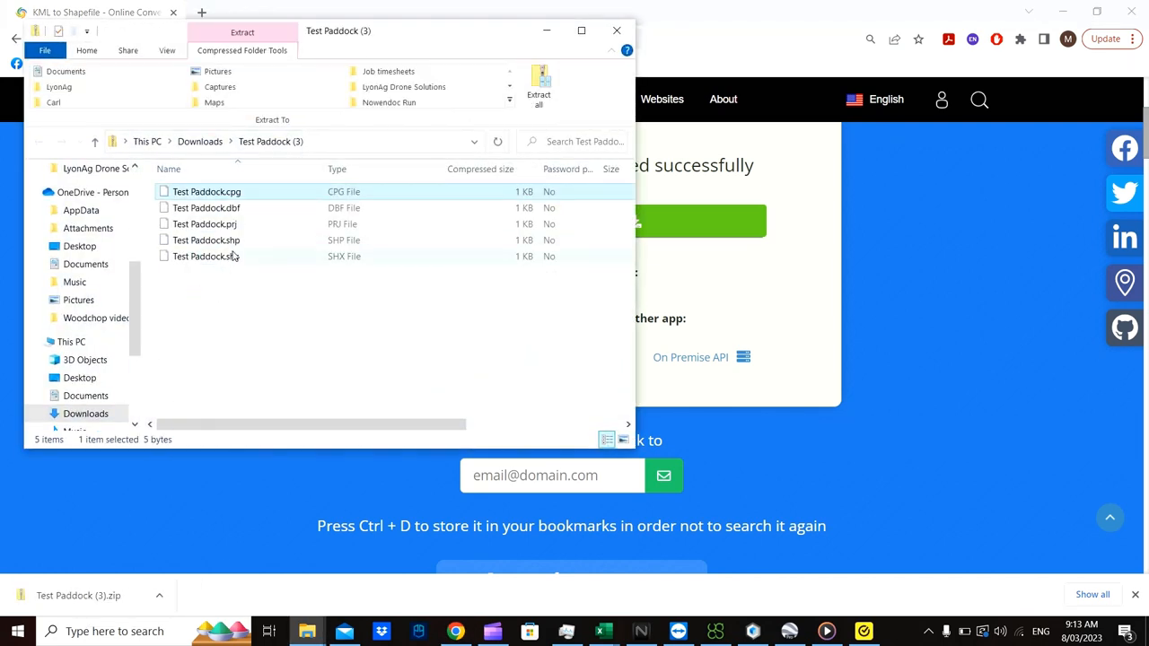
{"action": "right_click", "coordinate": [206, 240]}
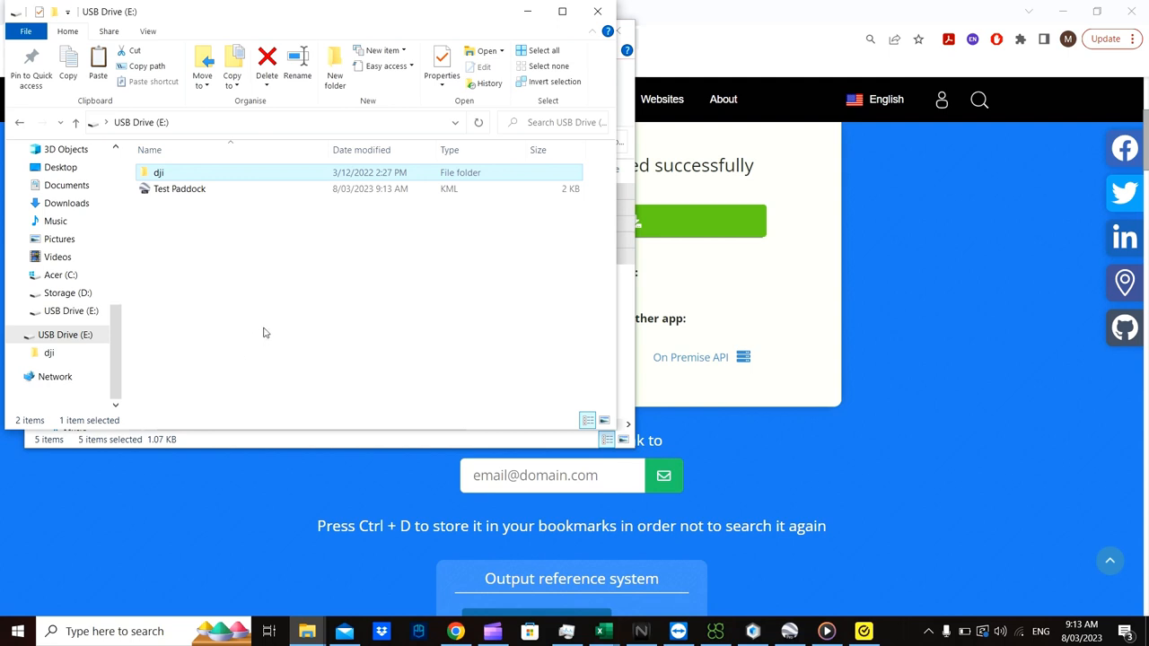
{"action": "mouse_move", "coordinate": [260, 329]}
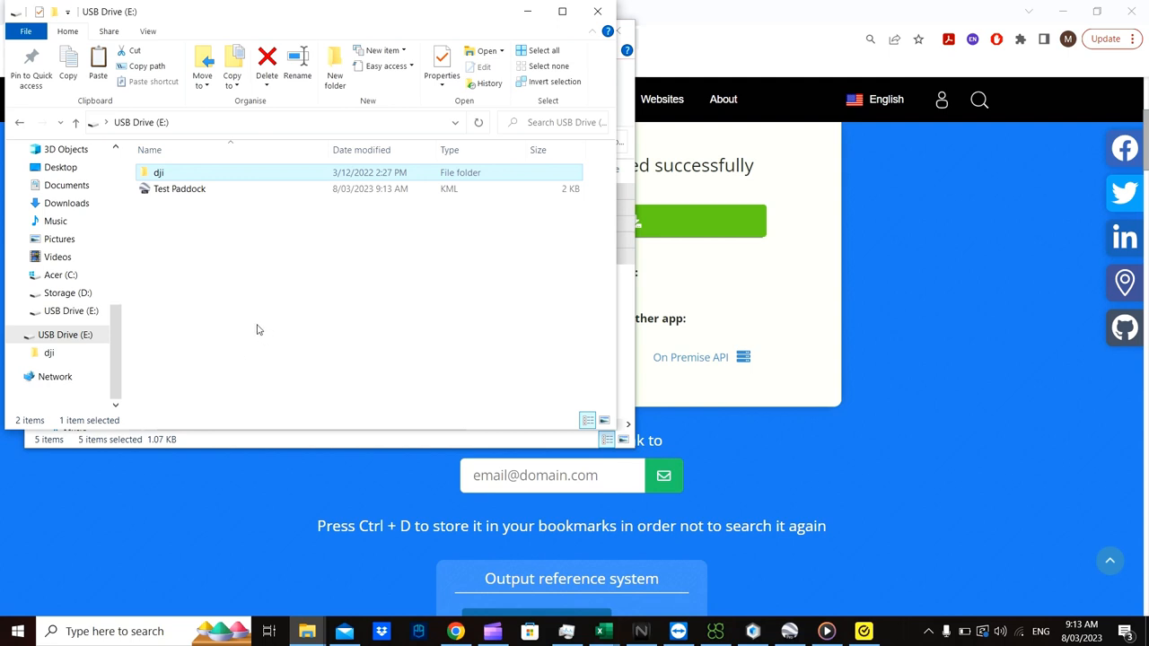
{"action": "mouse_move", "coordinate": [177, 235]}
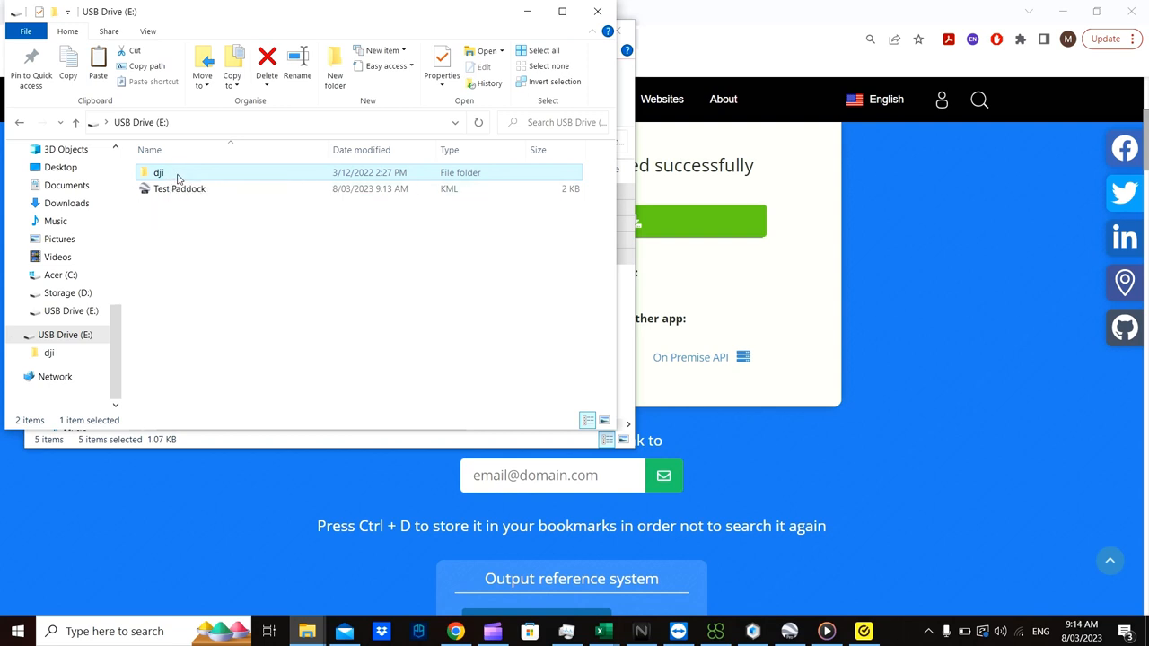
- Open the dji folder on USB Drive (E:)
{"action": "double_click", "coordinate": [158, 172]}
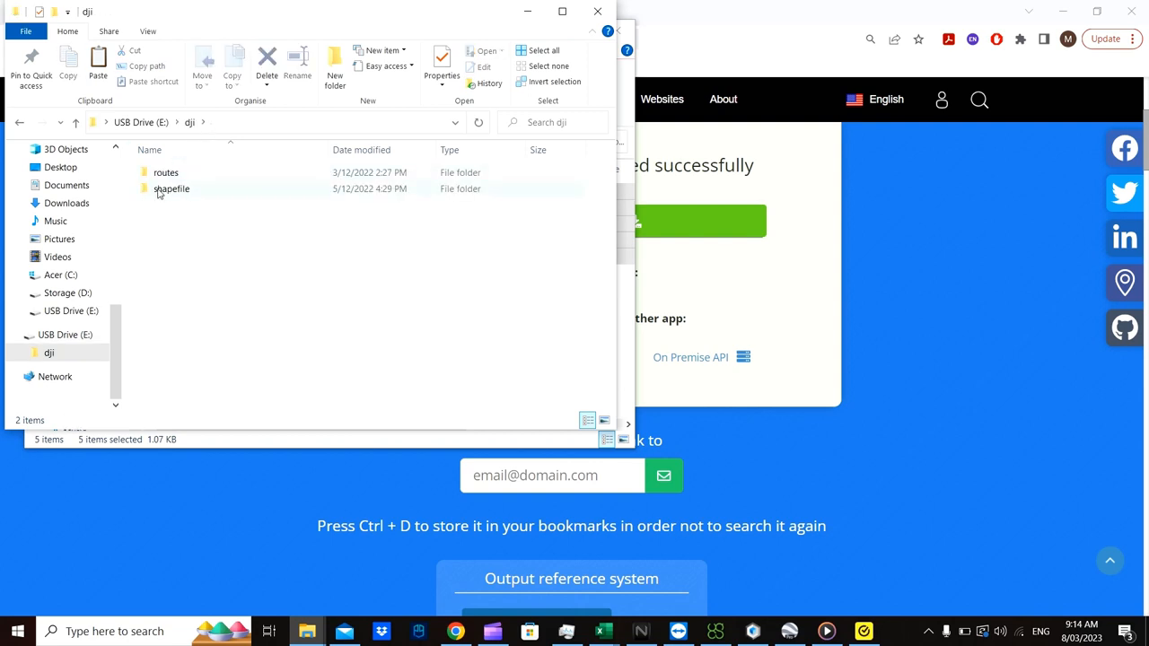
- Paste the five Test Paddock shapefile parts into dji\shapefile
{"action": "left_click", "coordinate": [172, 189]}
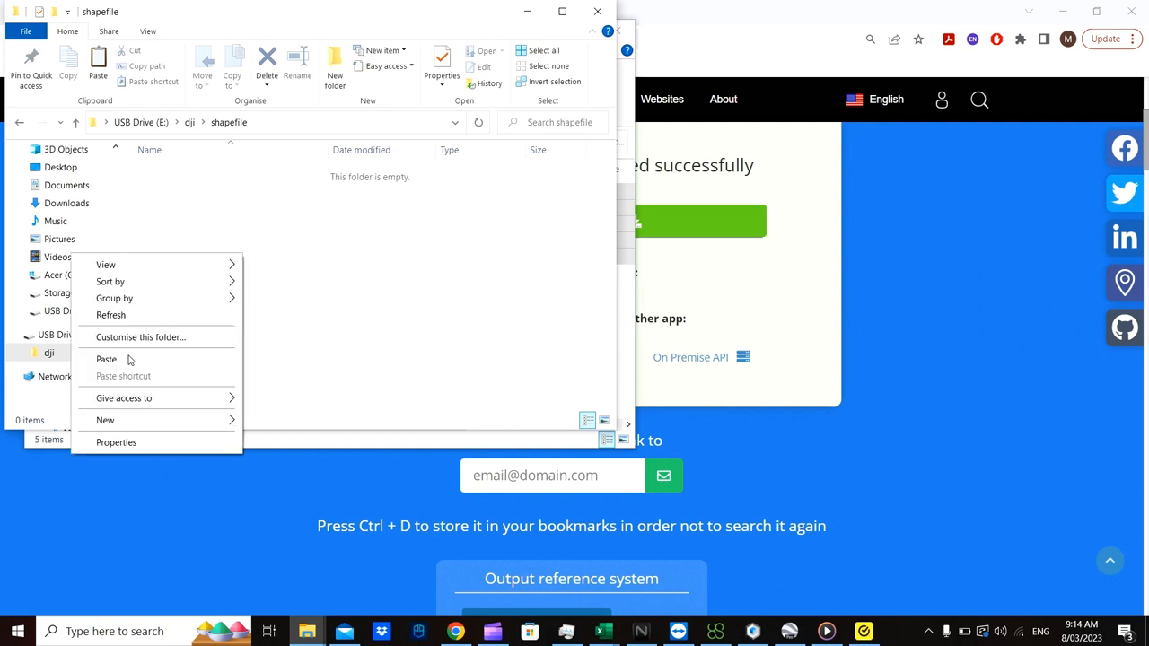
{"action": "left_click", "coordinate": [106, 359]}
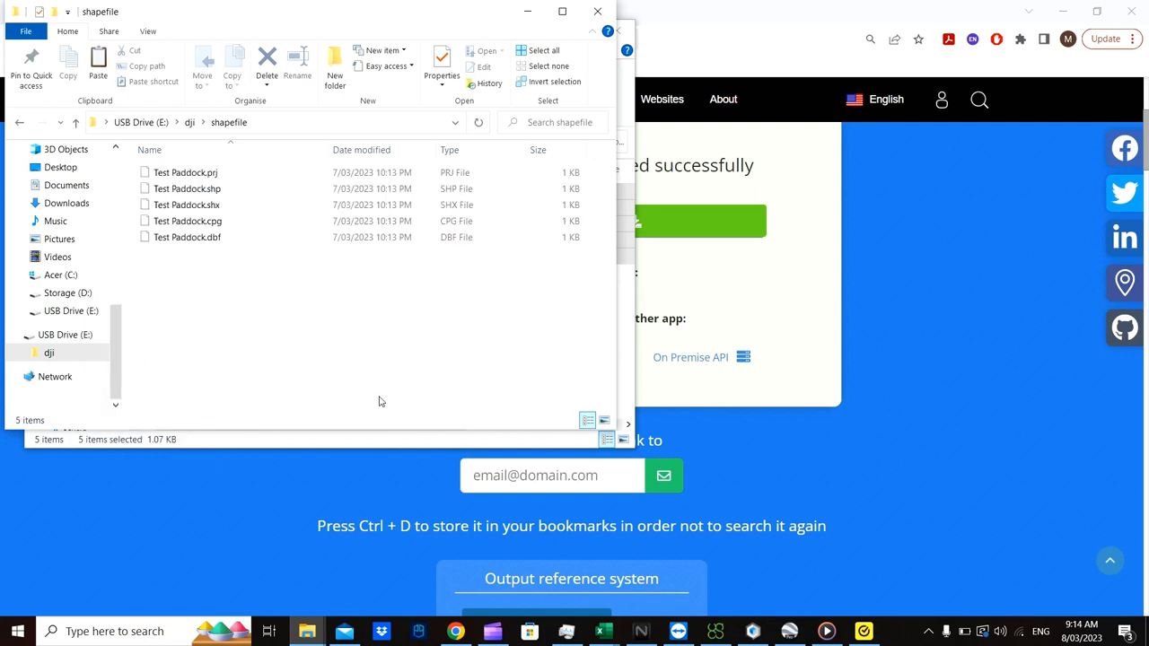
{"action": "mouse_move", "coordinate": [356, 408]}
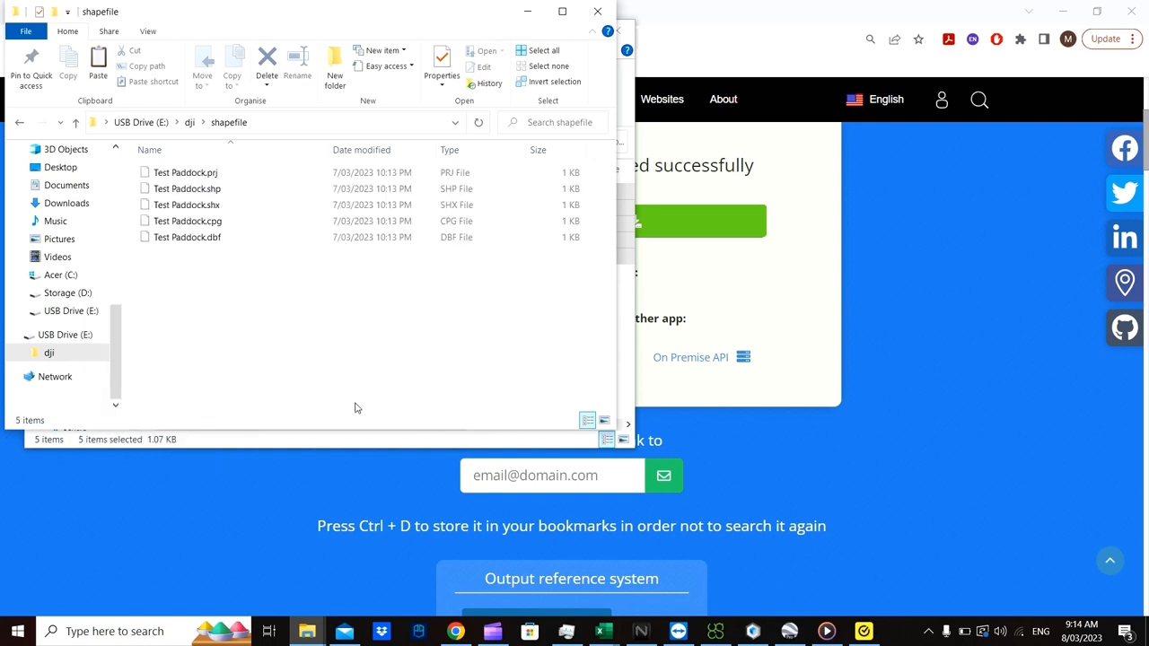
{"action": "mouse_move", "coordinate": [571, 329]}
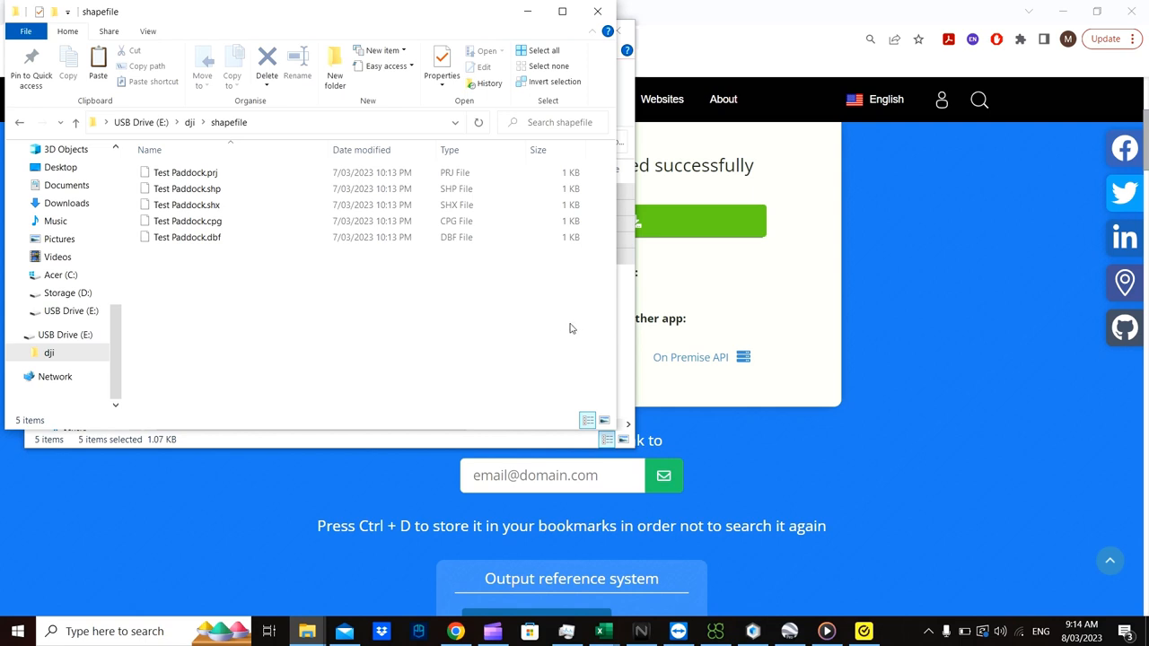
{"action": "mouse_move", "coordinate": [951, 333]}
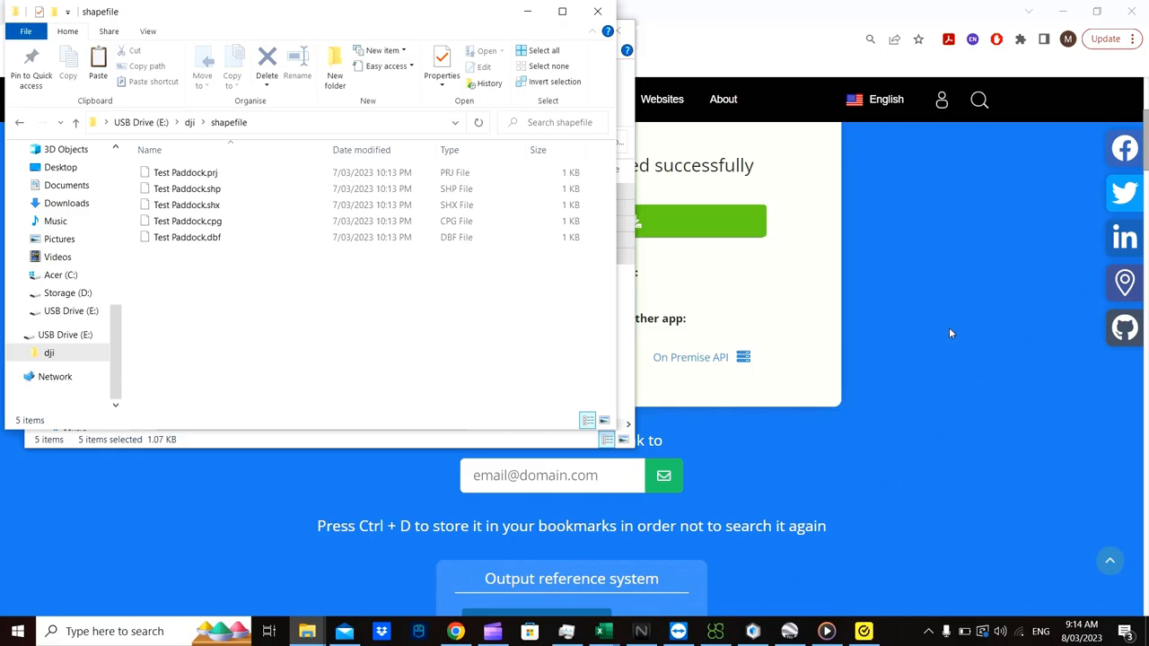